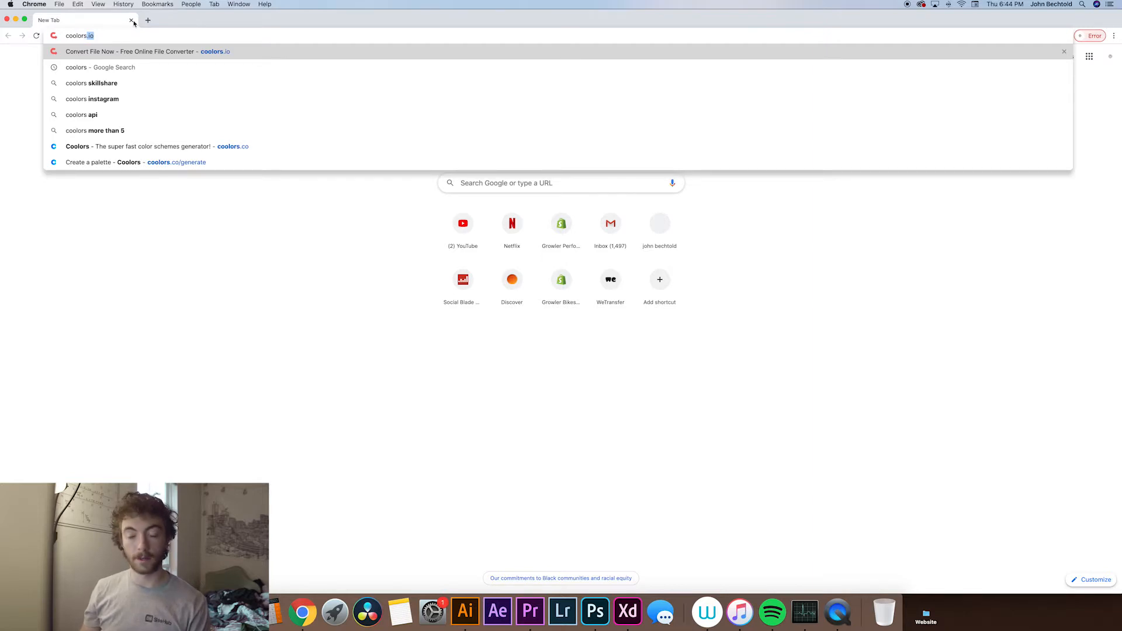
Navigate to the Coolors color scheme generator at coolors.co.
key("backspace")
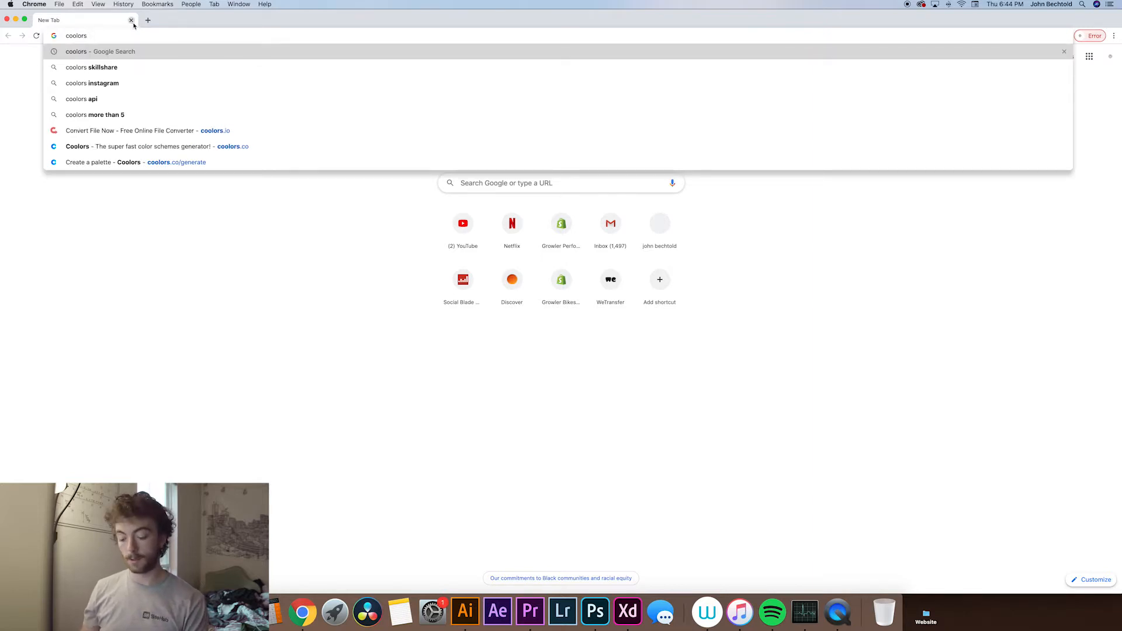
left_click(140, 146)
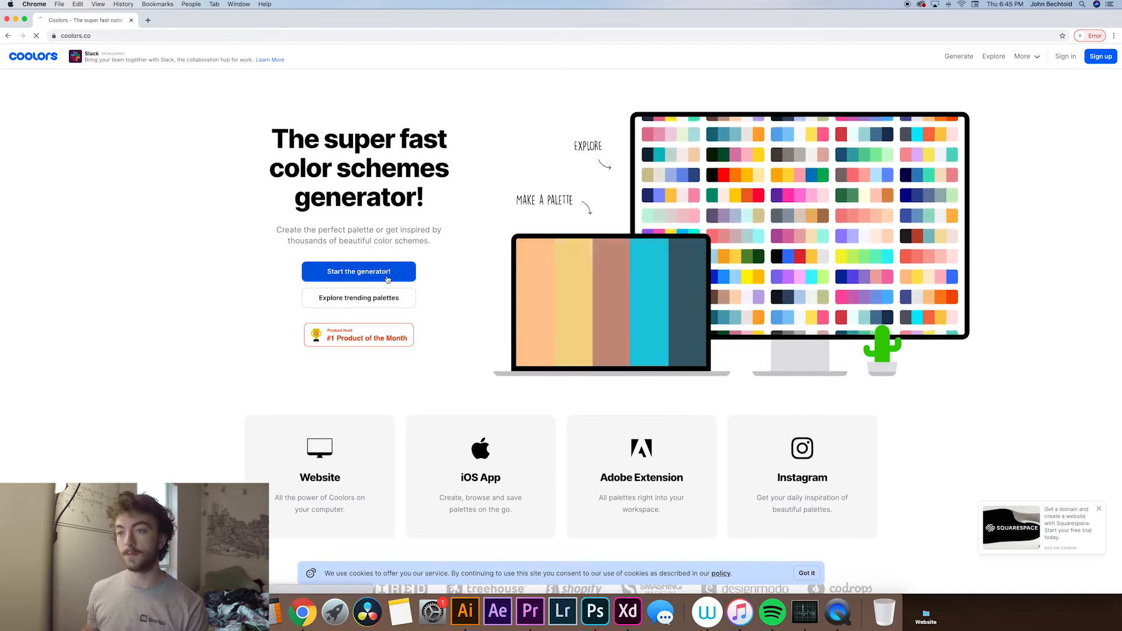
Start the generator and regenerate palettes with spacebar, keeping red BF211E and gray 4C5B5C locked.
left_click(358, 272)
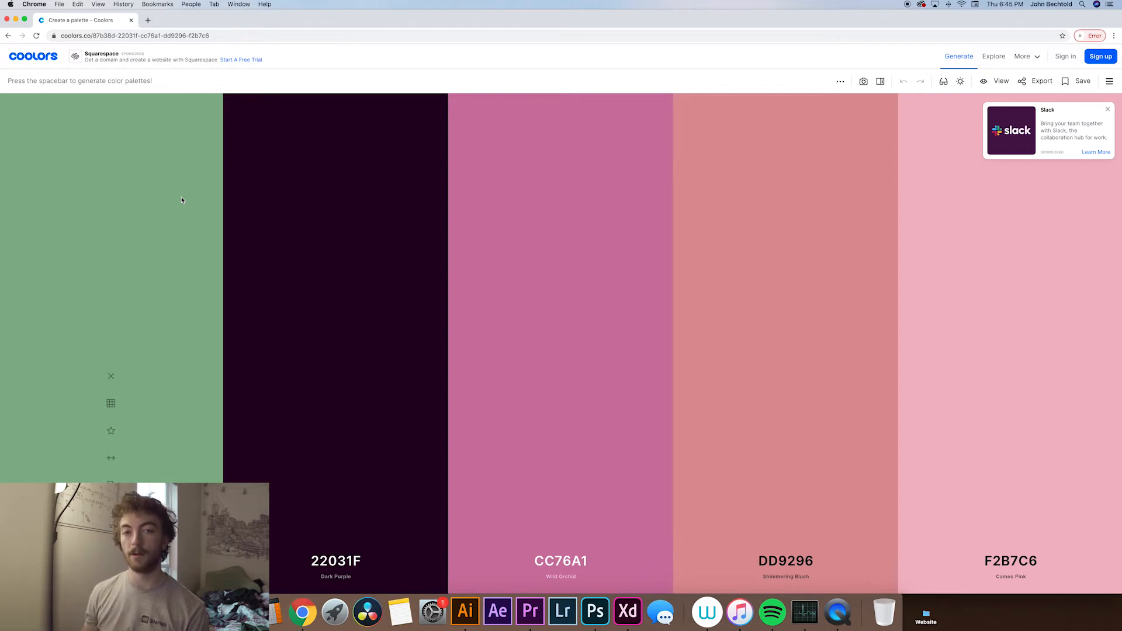
key("space")
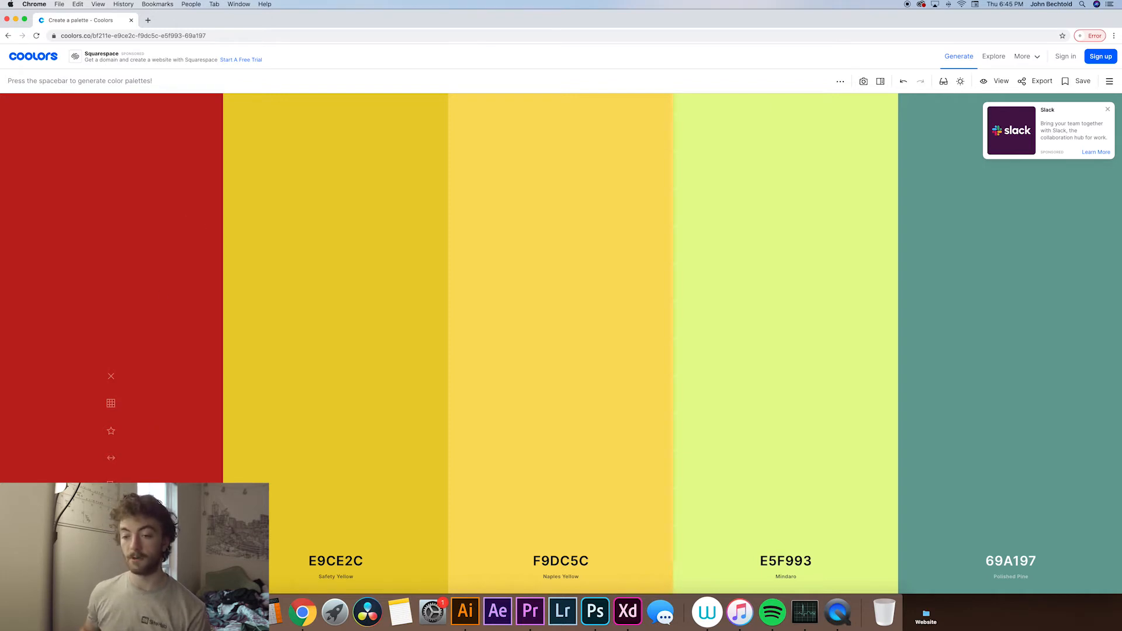
mouse_move(111, 511)
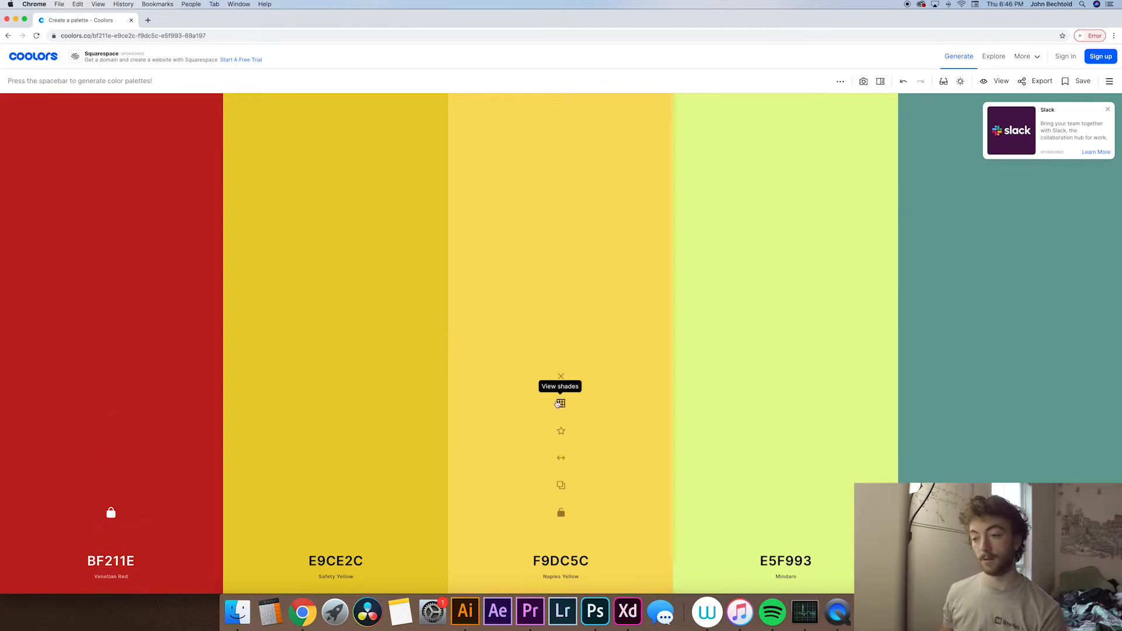
key("space")
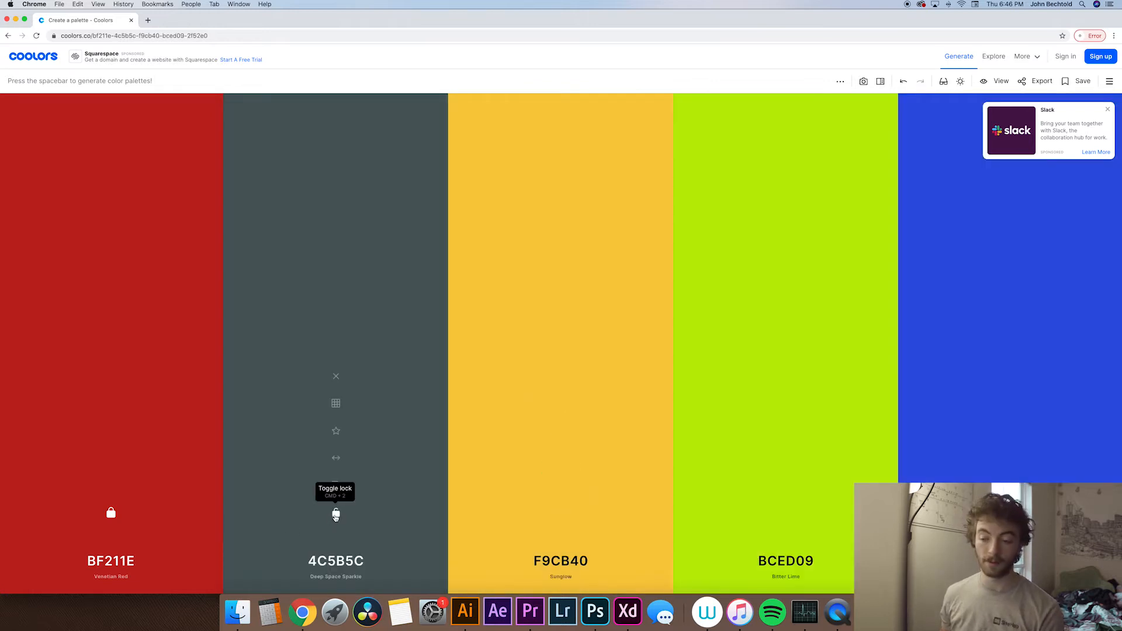
key("space")
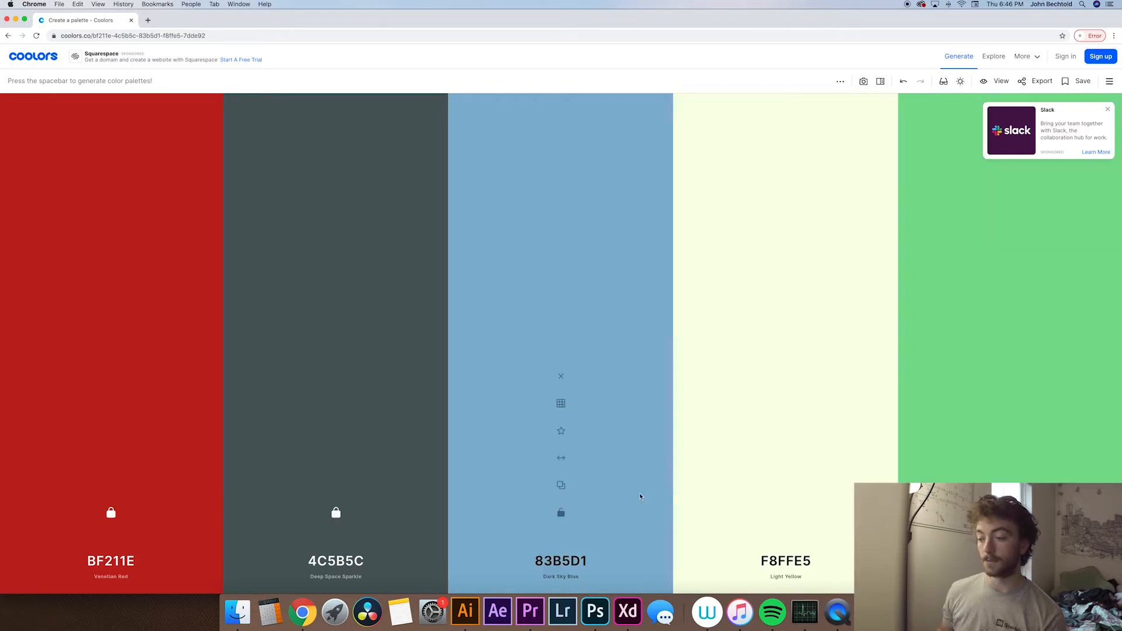
mouse_move(561, 512)
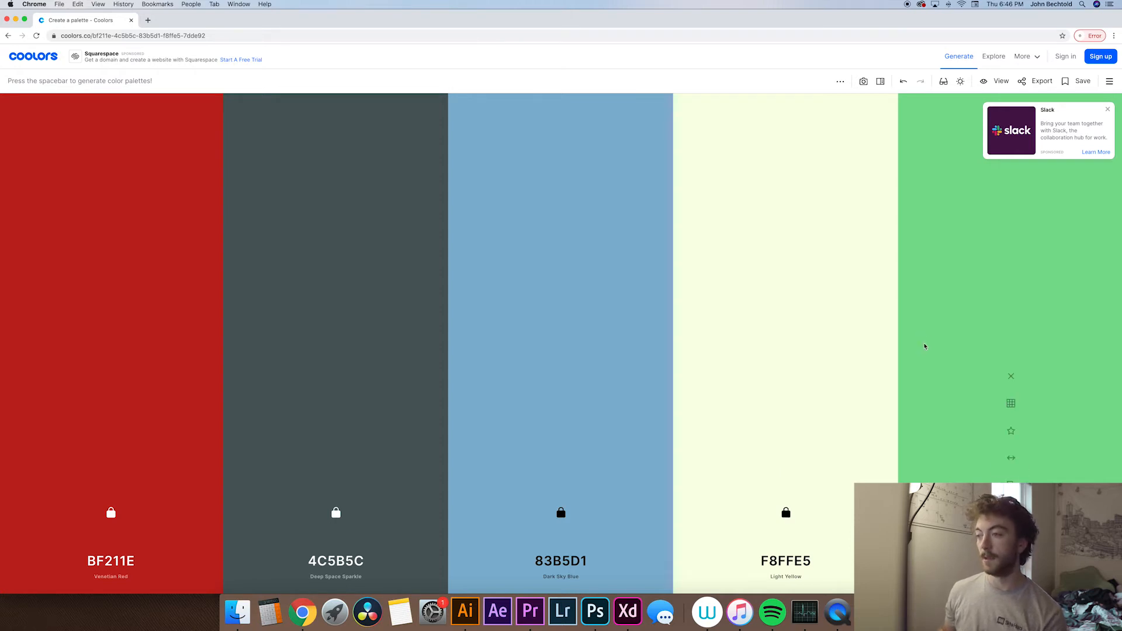
mouse_move(926, 173)
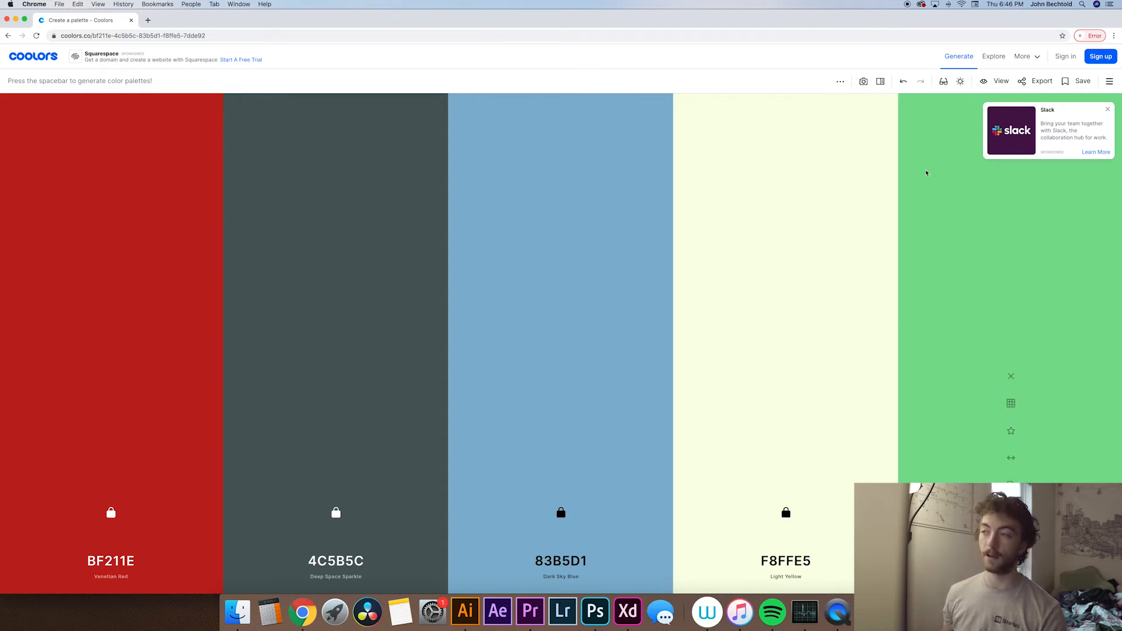
mouse_move(945, 81)
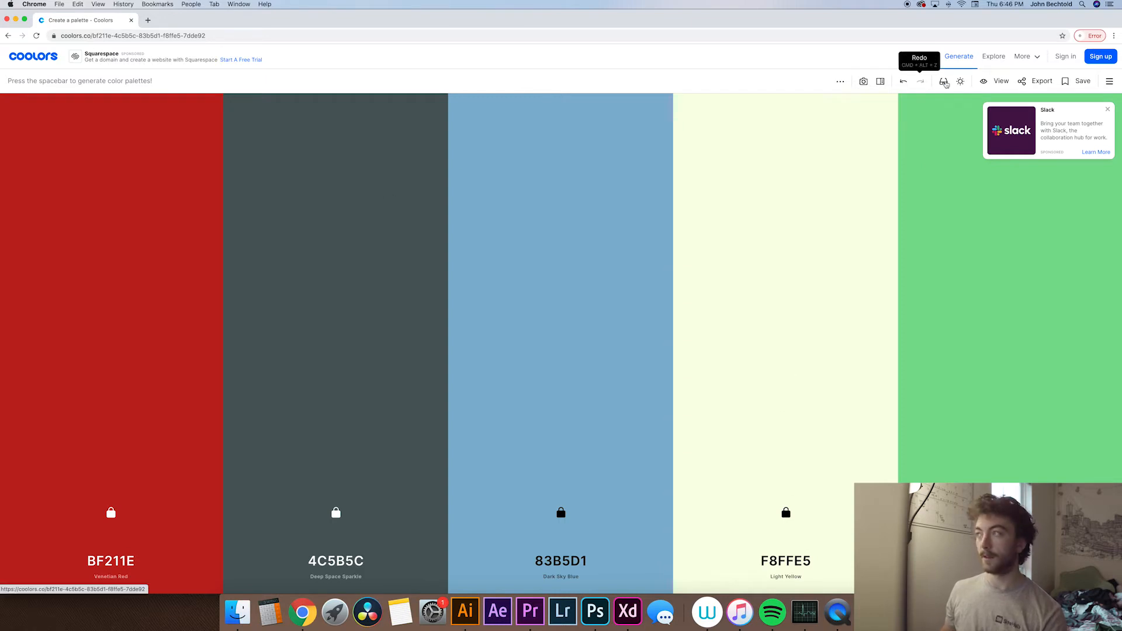
mouse_move(1042, 81)
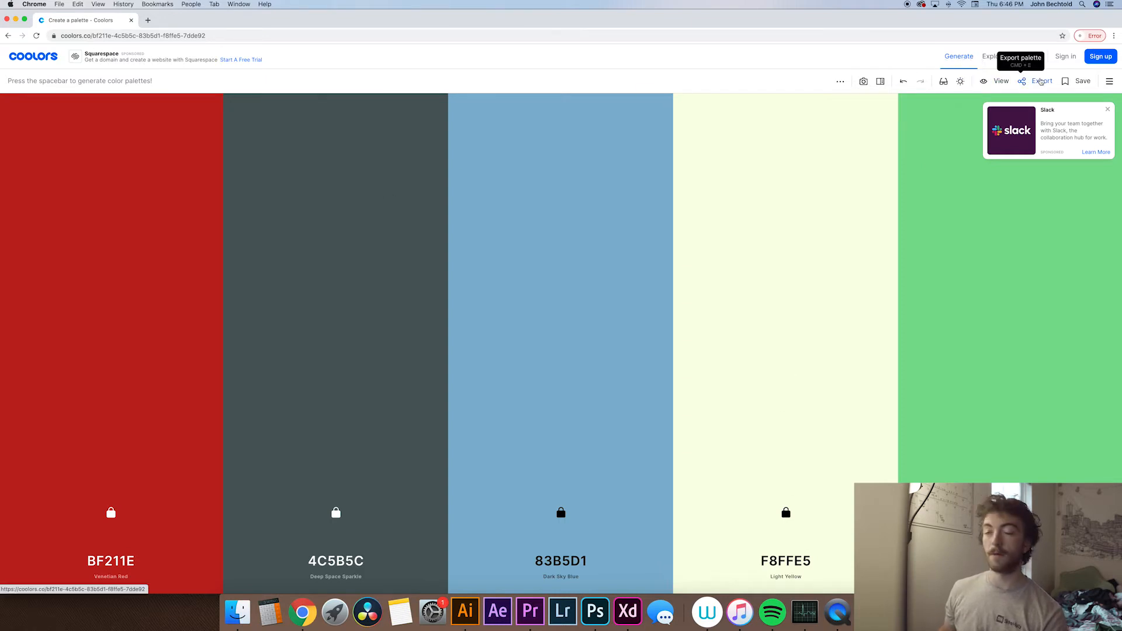
Export the palette as an image titled 'test' with a chosen colour space.
left_click(1042, 81)
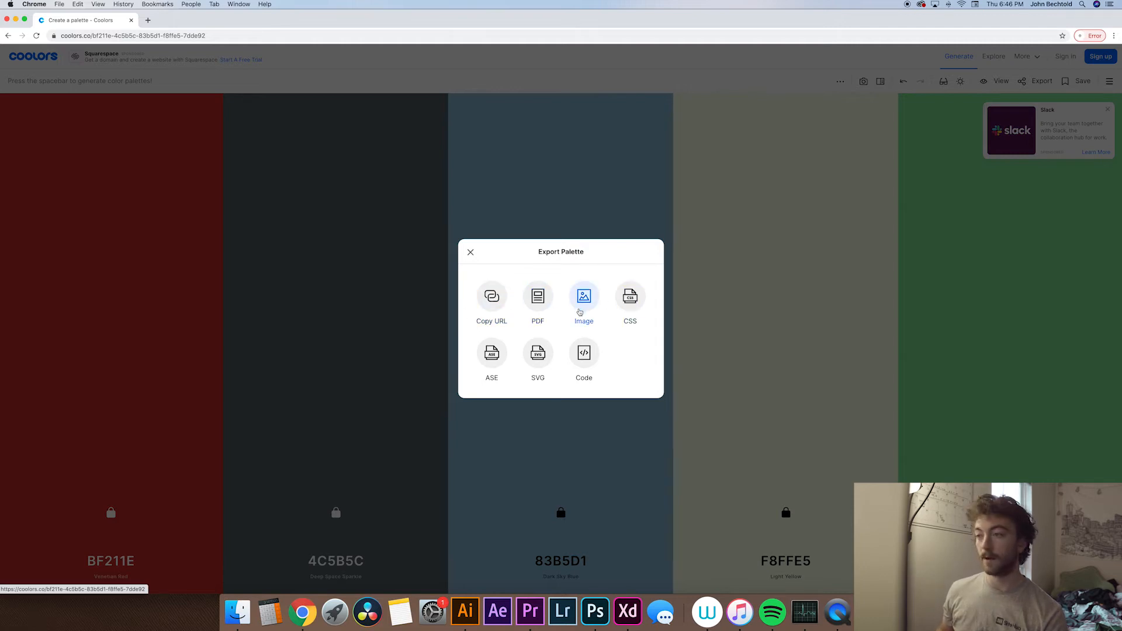
left_click(585, 296)
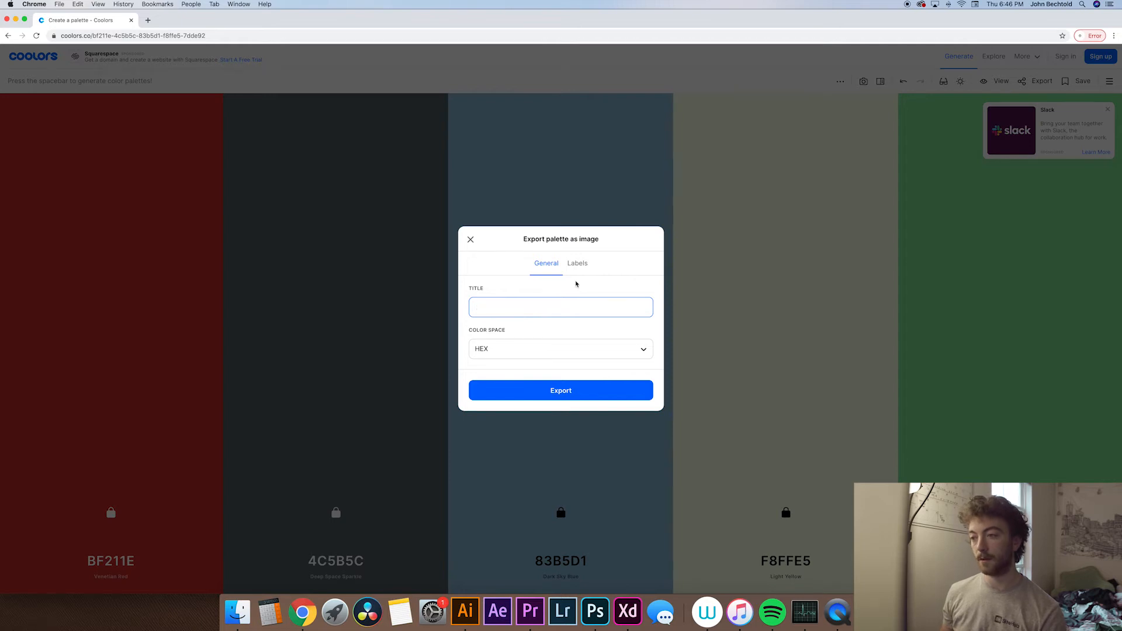
type("test")
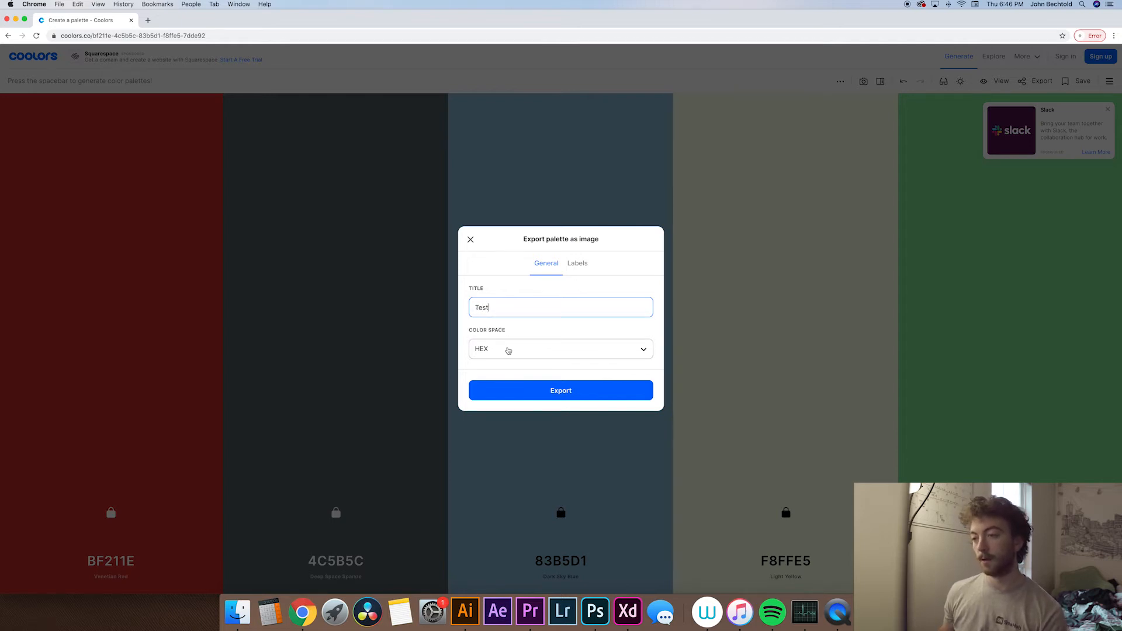
left_click(560, 348)
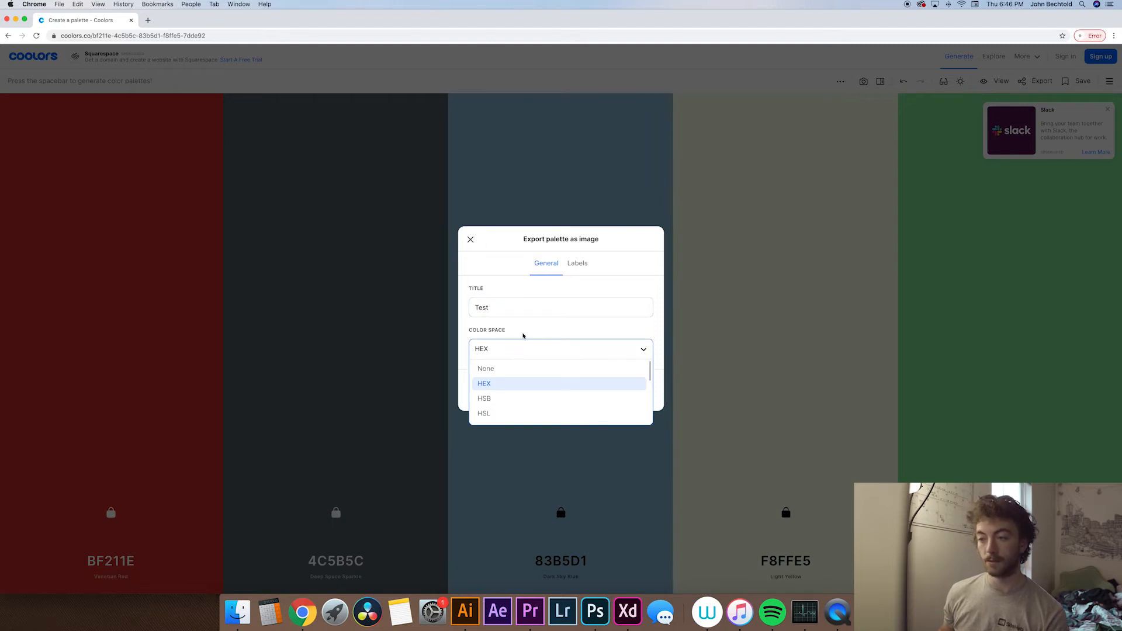
left_click(485, 383)
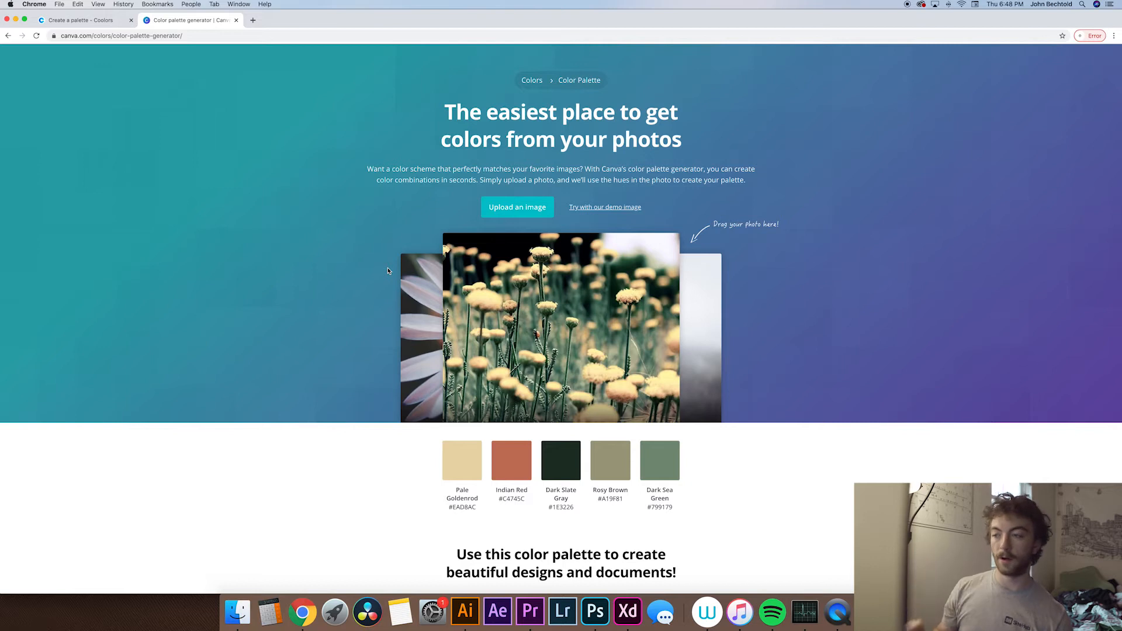
mouse_move(340, 287)
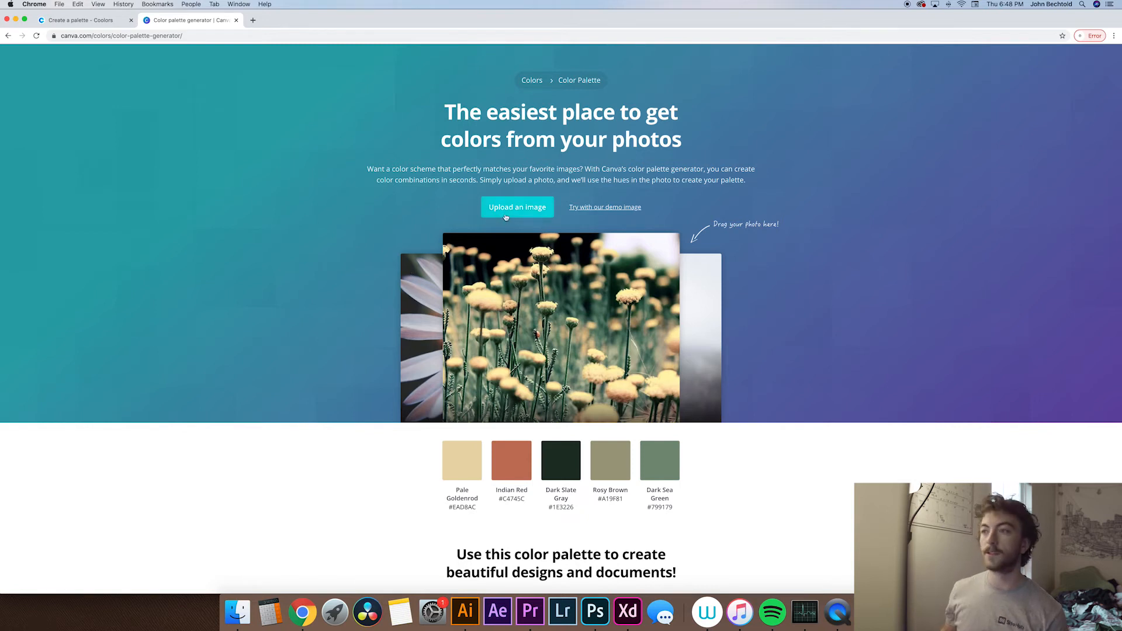
Upload the bike photo to Canva's palette generator to extract five colours.
left_click(517, 207)
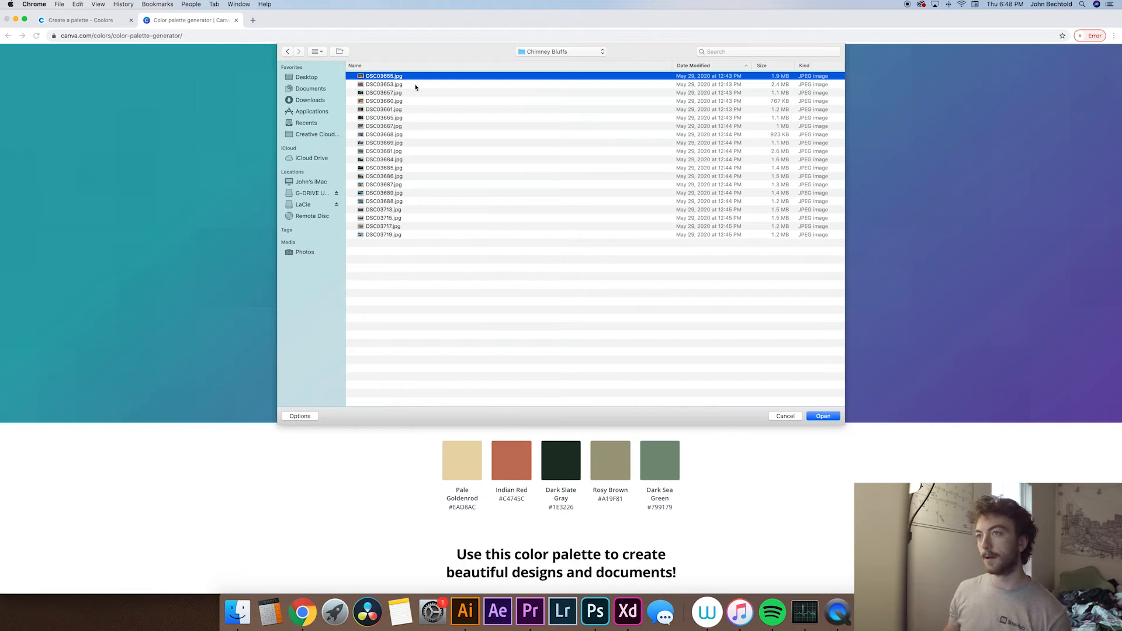
left_click(822, 417)
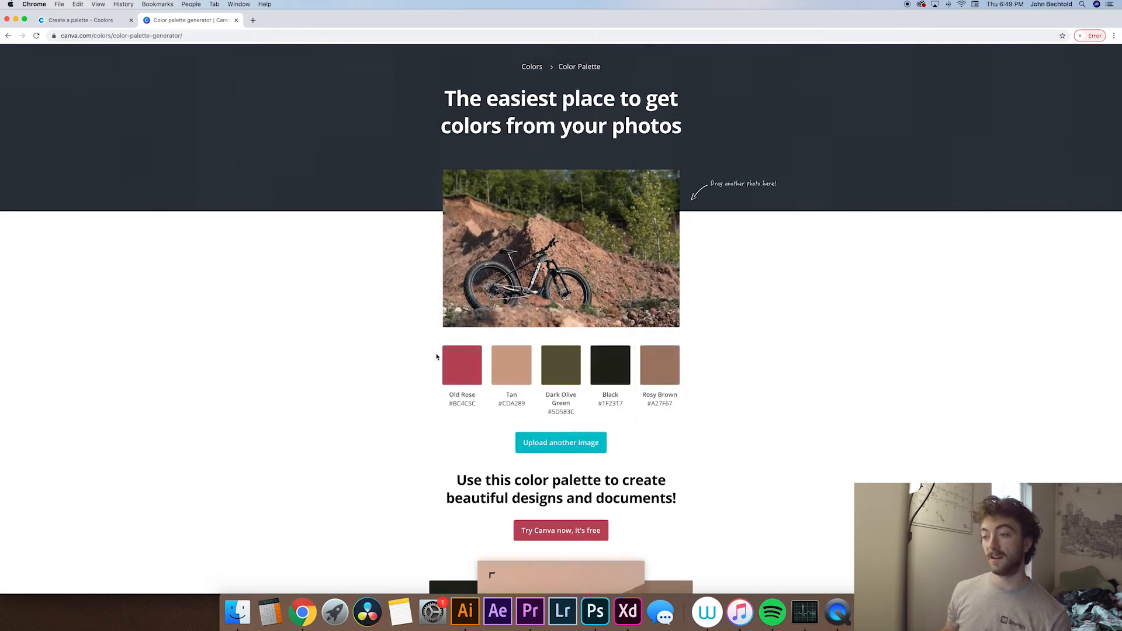
mouse_move(766, 377)
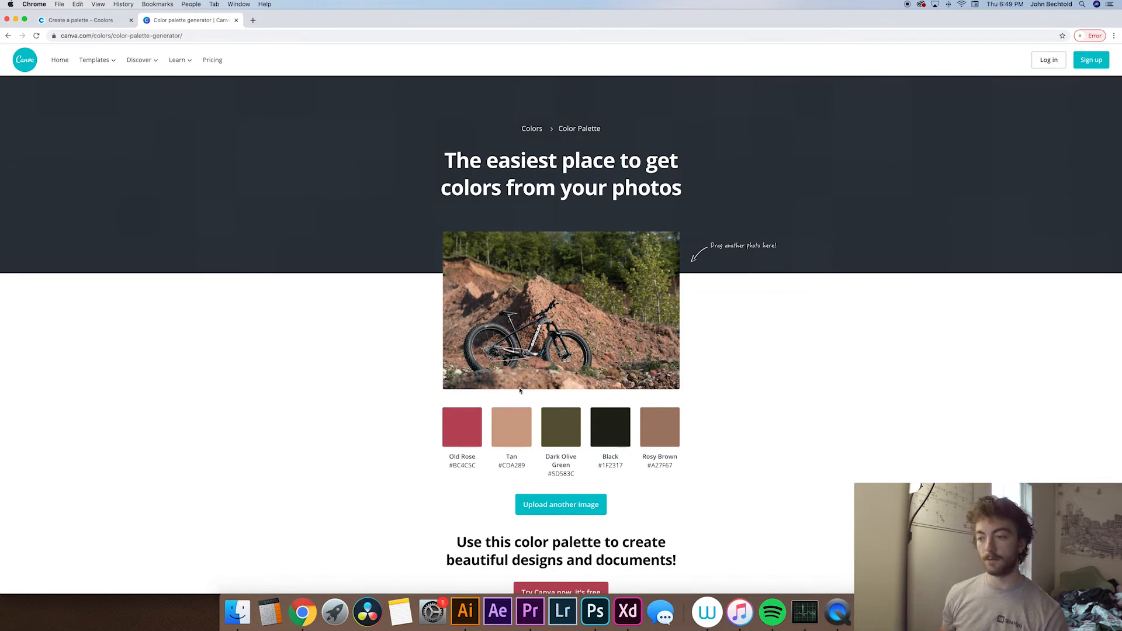
mouse_move(430, 455)
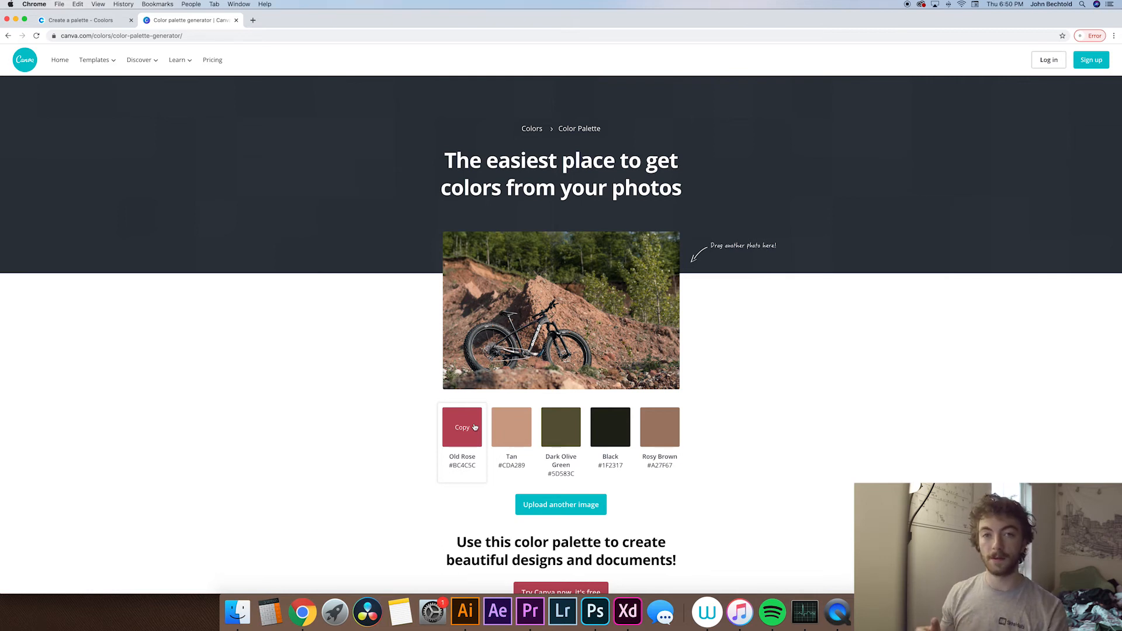
mouse_move(365, 78)
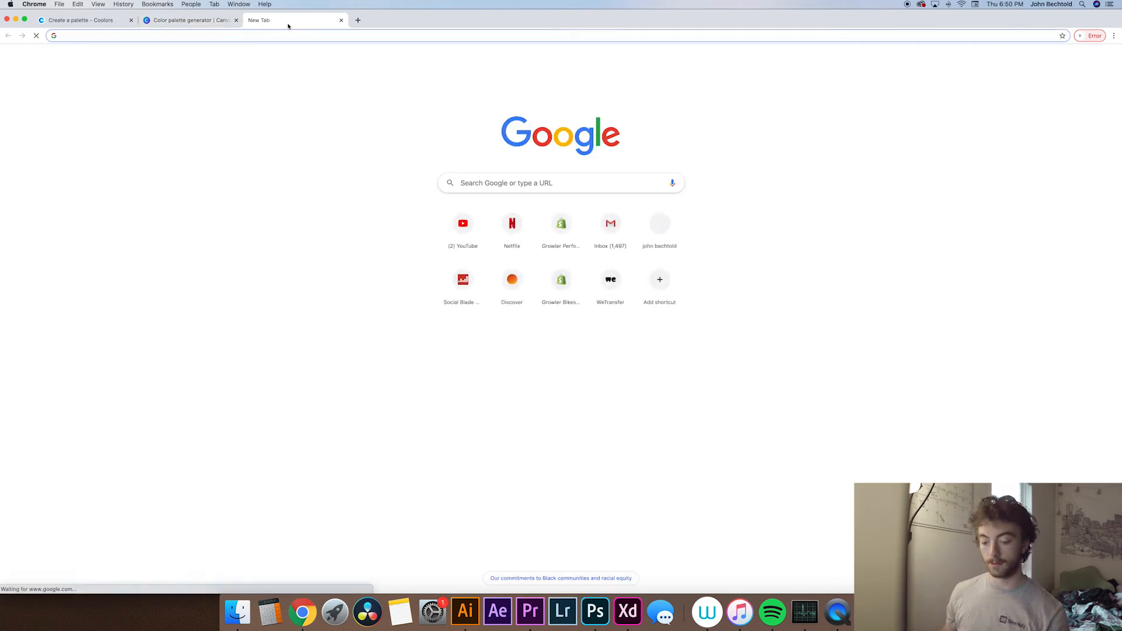
Go to colorhunt.co and download the pastel green-pink palette 192100 as an image.
type("colorhunt.co")
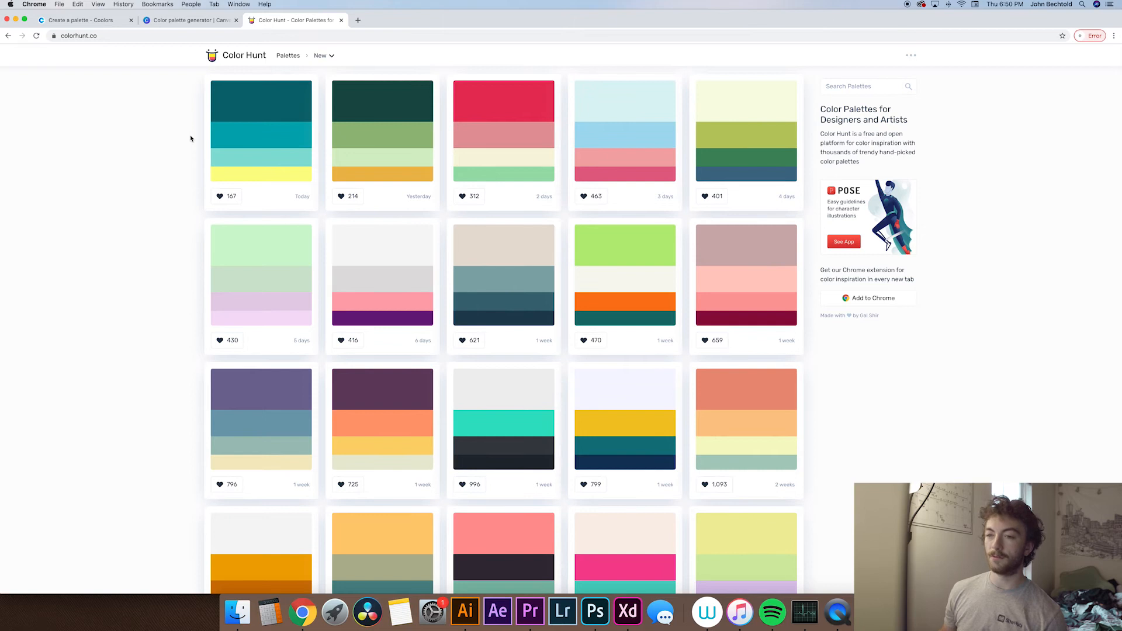
scroll("down", 3)
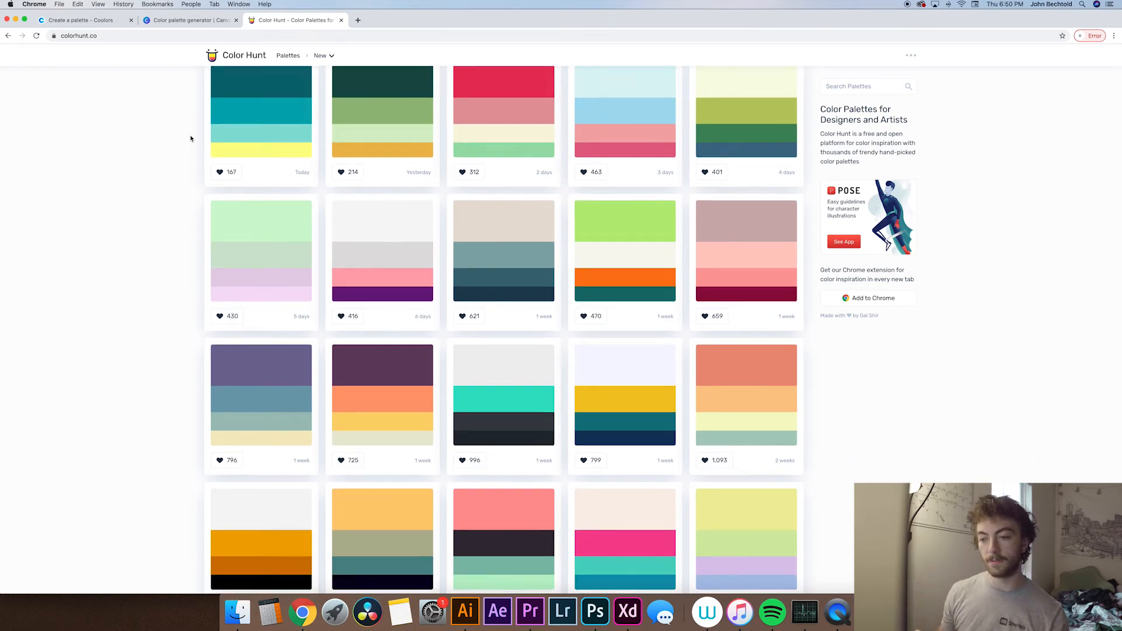
left_click(261, 250)
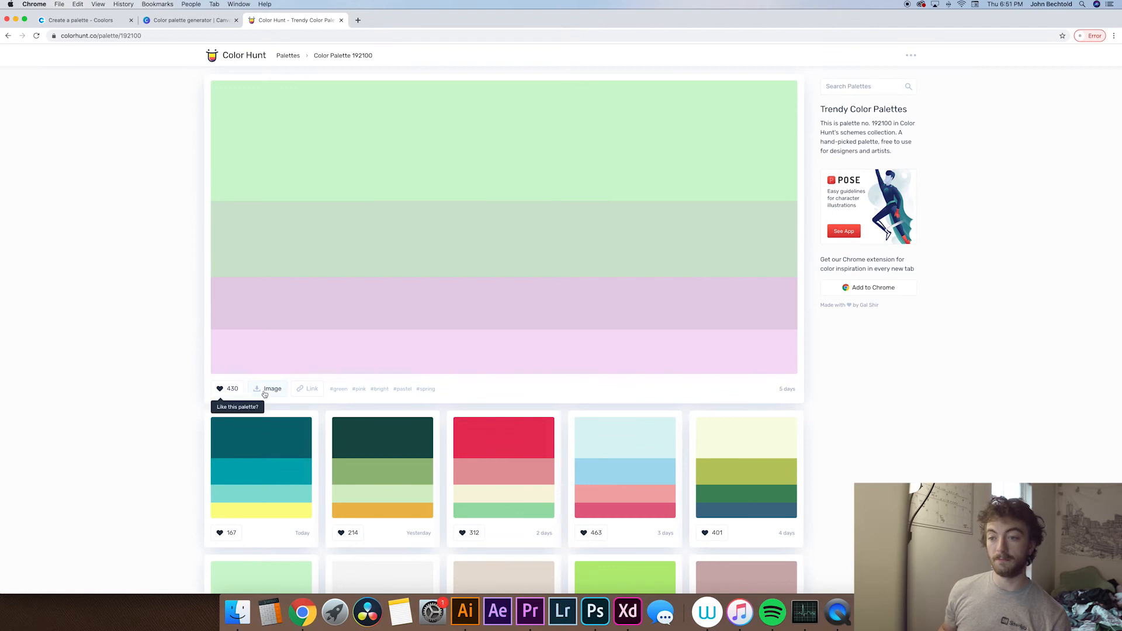
left_click(272, 388)
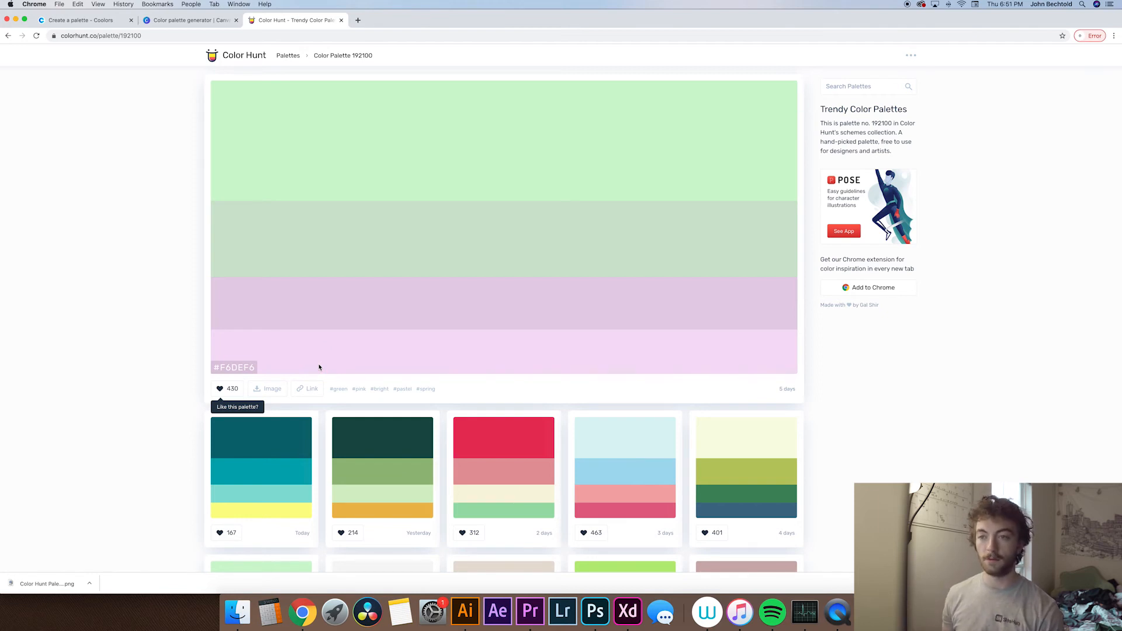
mouse_move(335, 309)
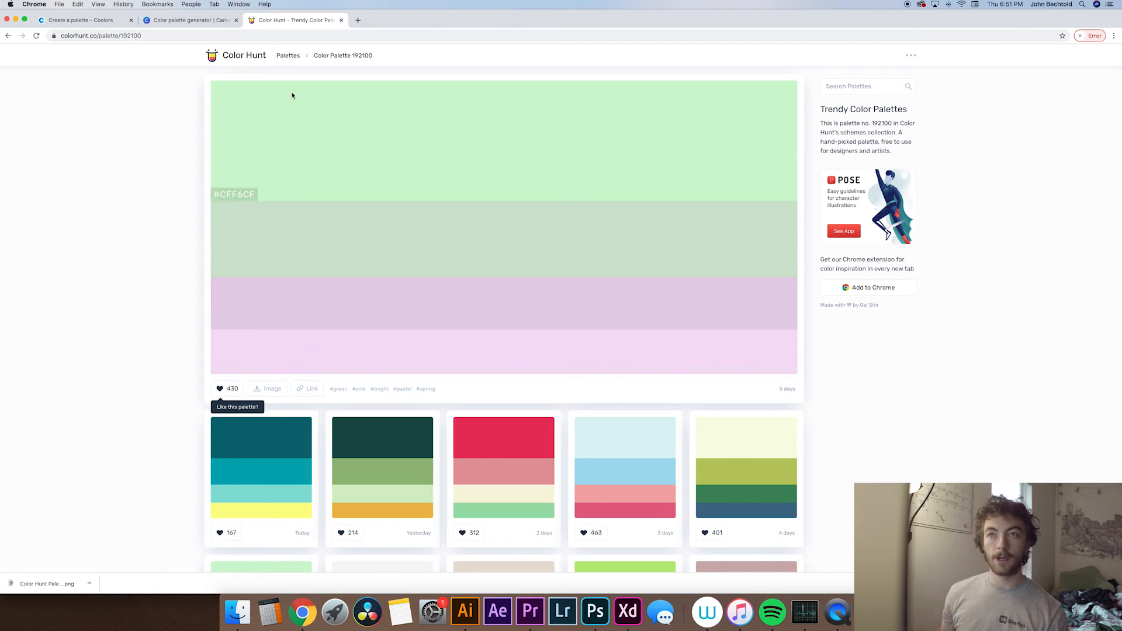
mouse_move(271, 69)
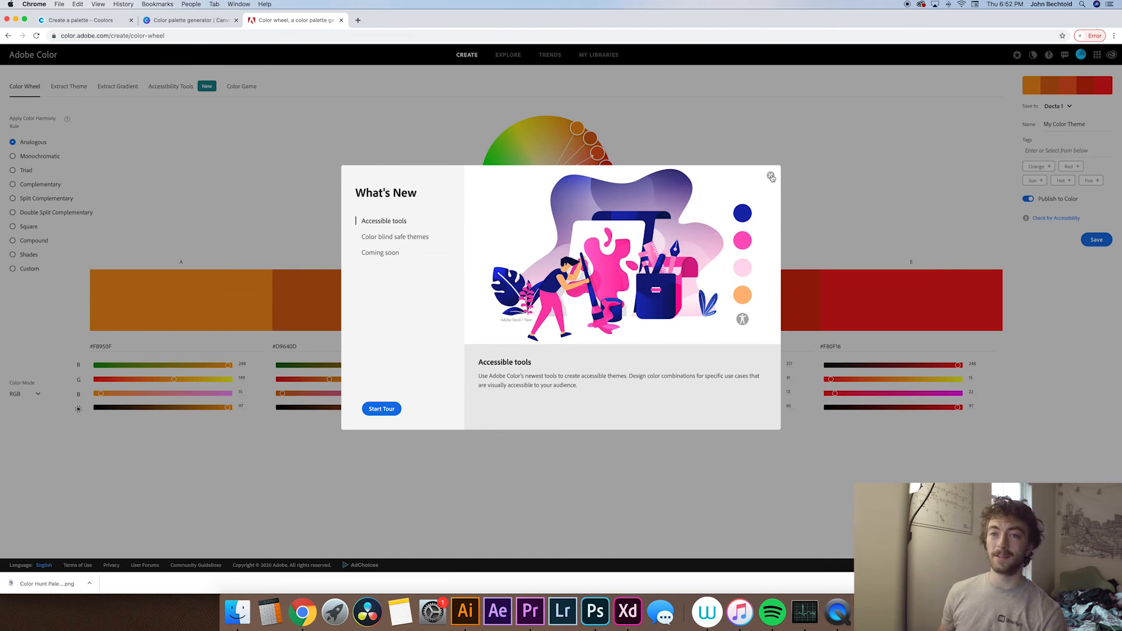
Dismiss the What's New dialog, set Monochromatic harmony and move the base hue to blue.
left_click(772, 176)
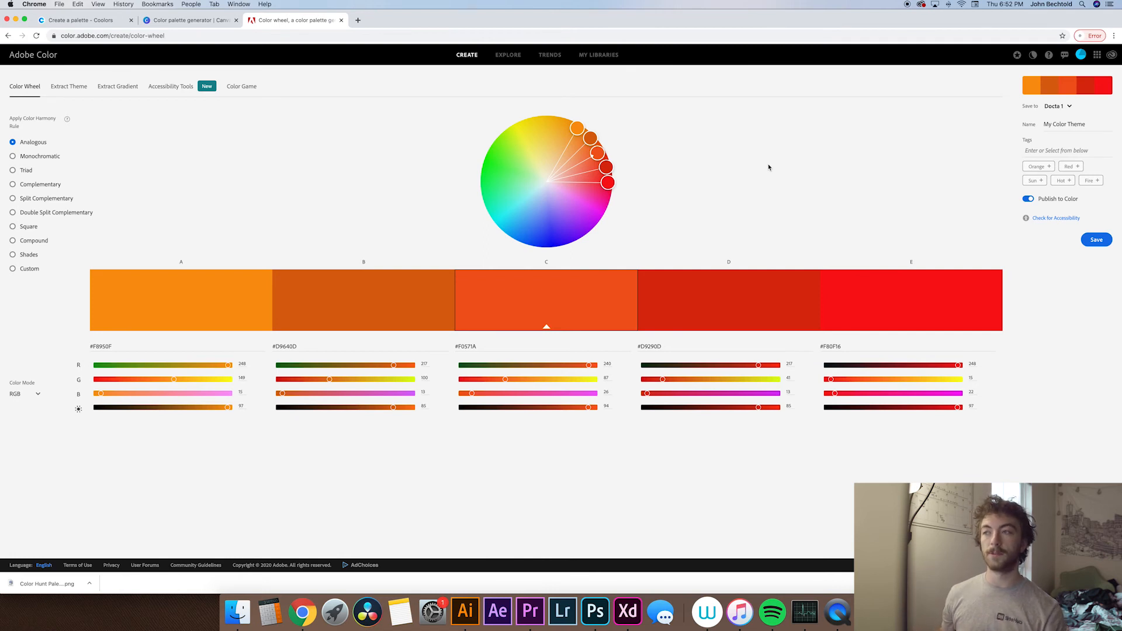
mouse_move(698, 152)
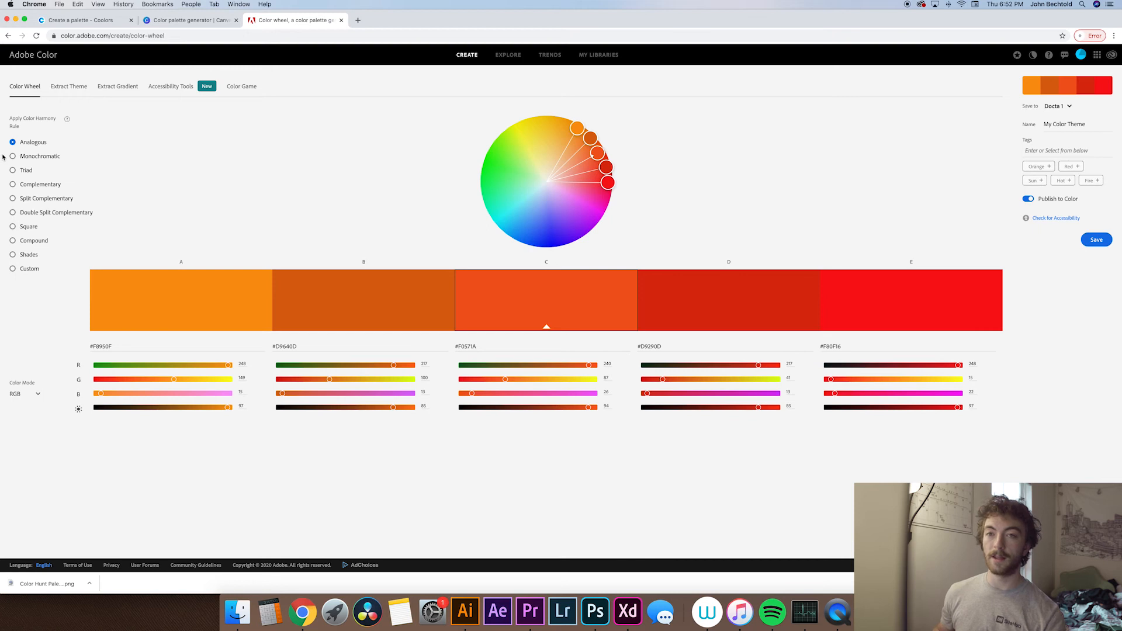
left_click(12, 156)
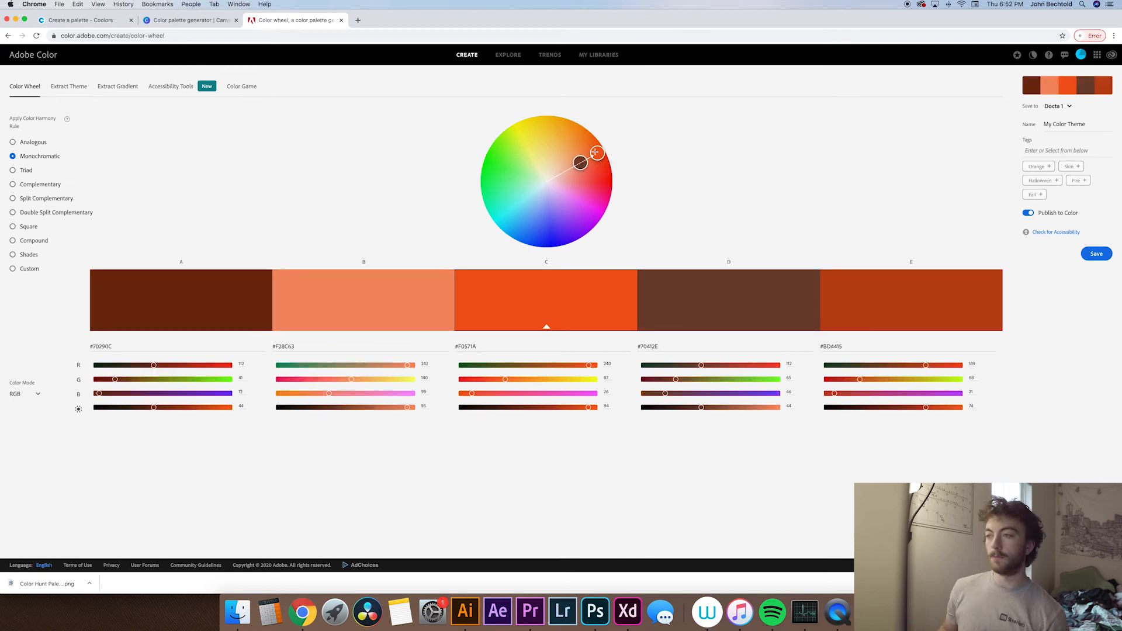
left_click_drag(596, 153, 607, 183)
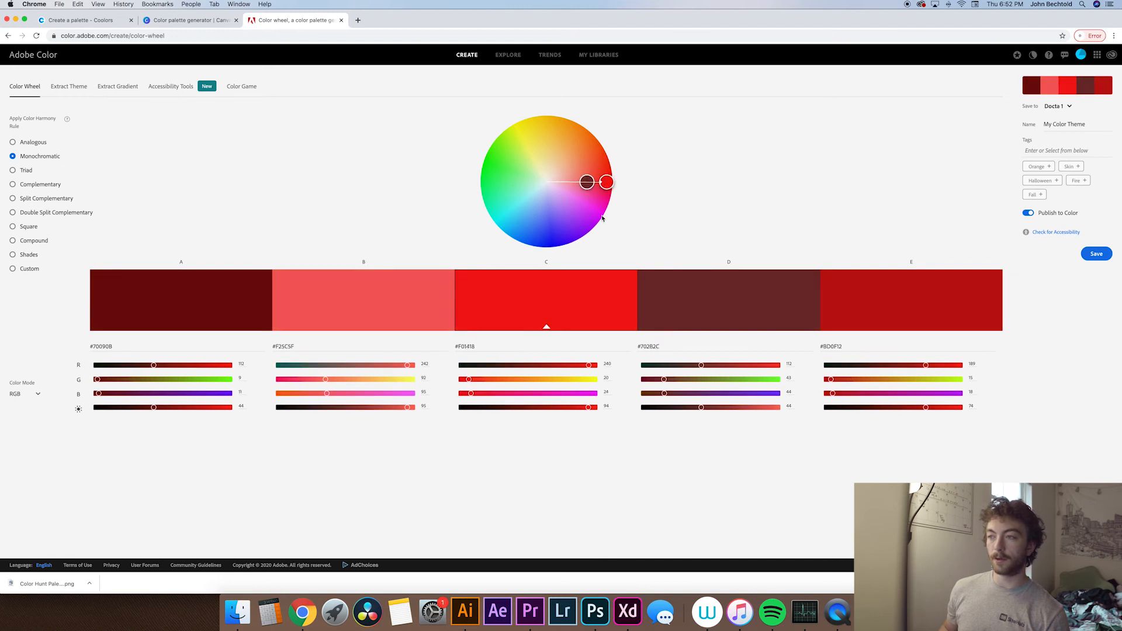
left_click_drag(587, 182, 547, 248)
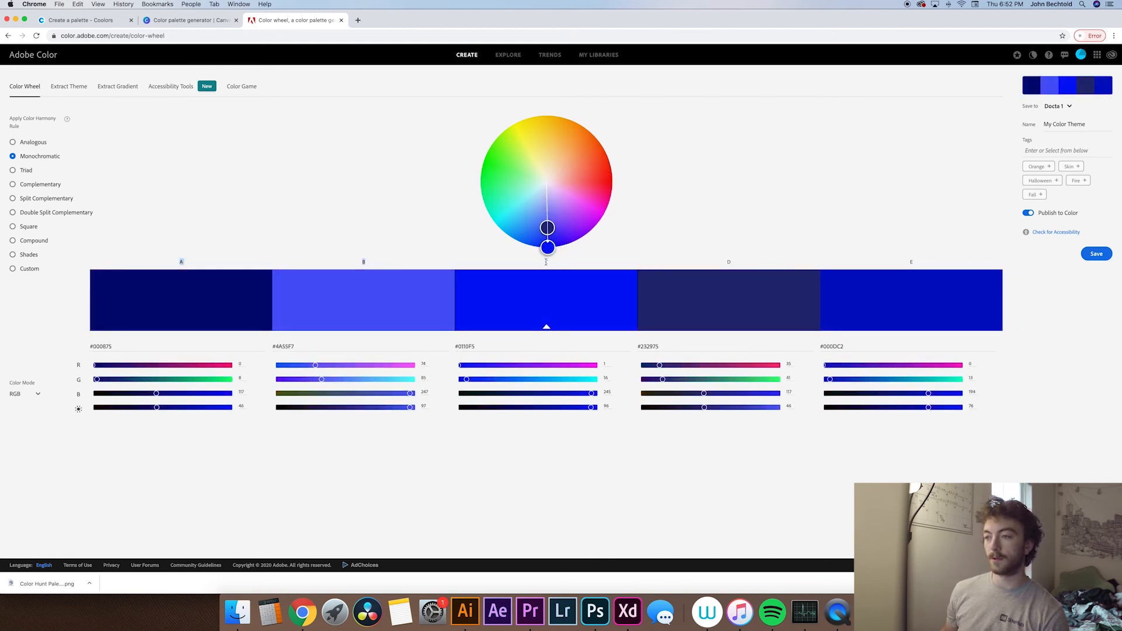